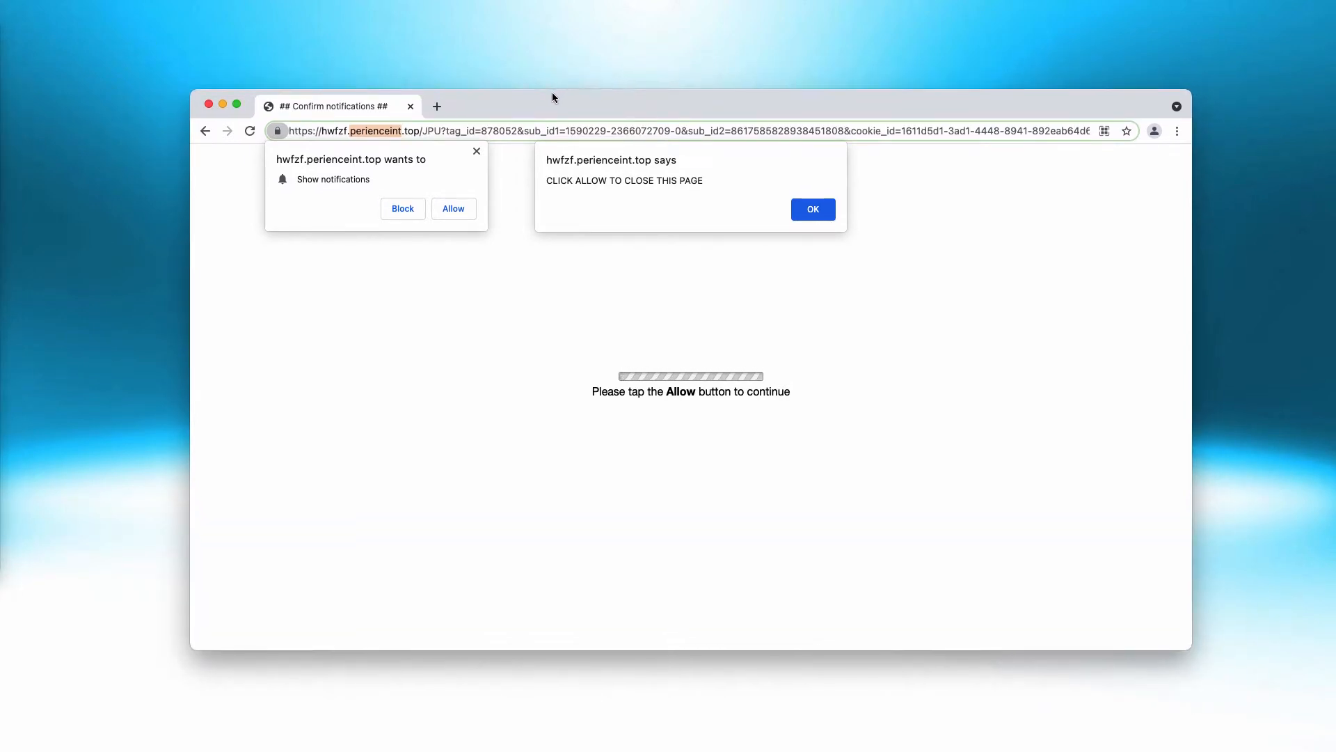
mouse_move(90, 105)
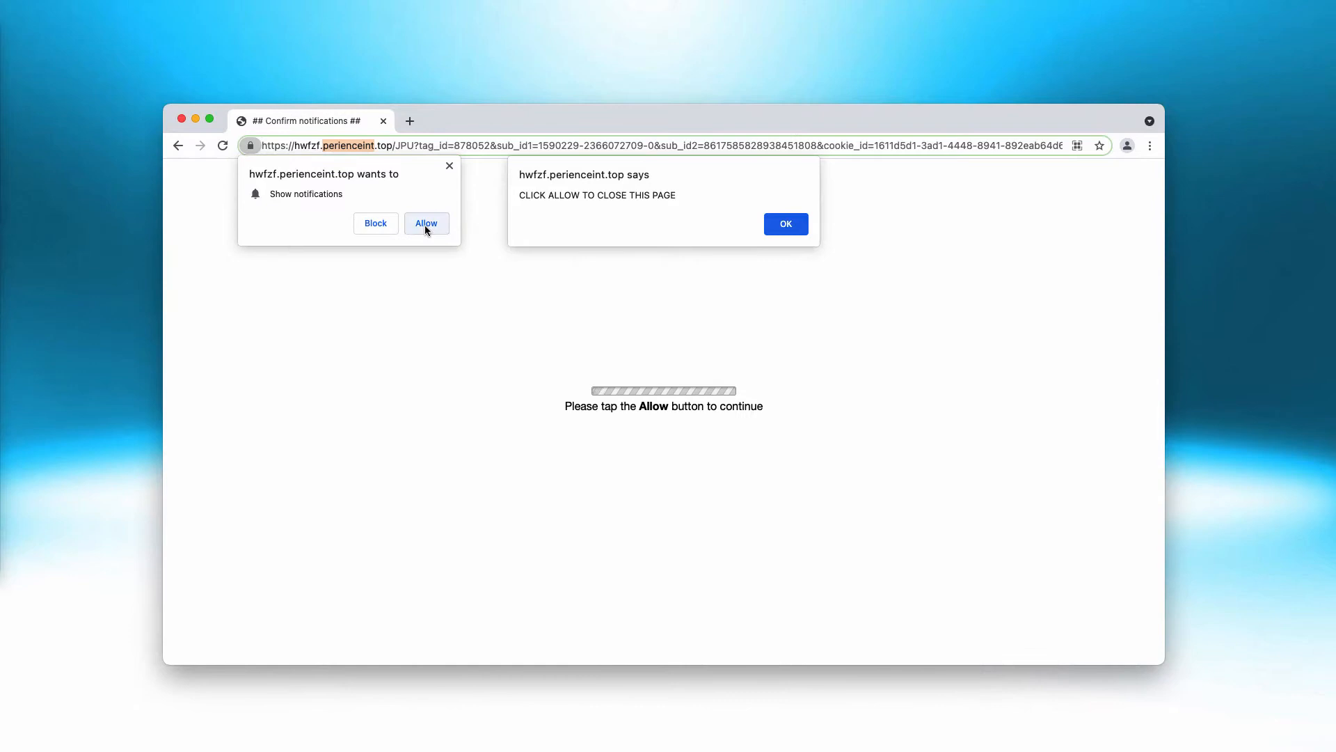
Step: Allow hwfzf.perienceint.top to show notifications from its permission prompt
click(426, 223)
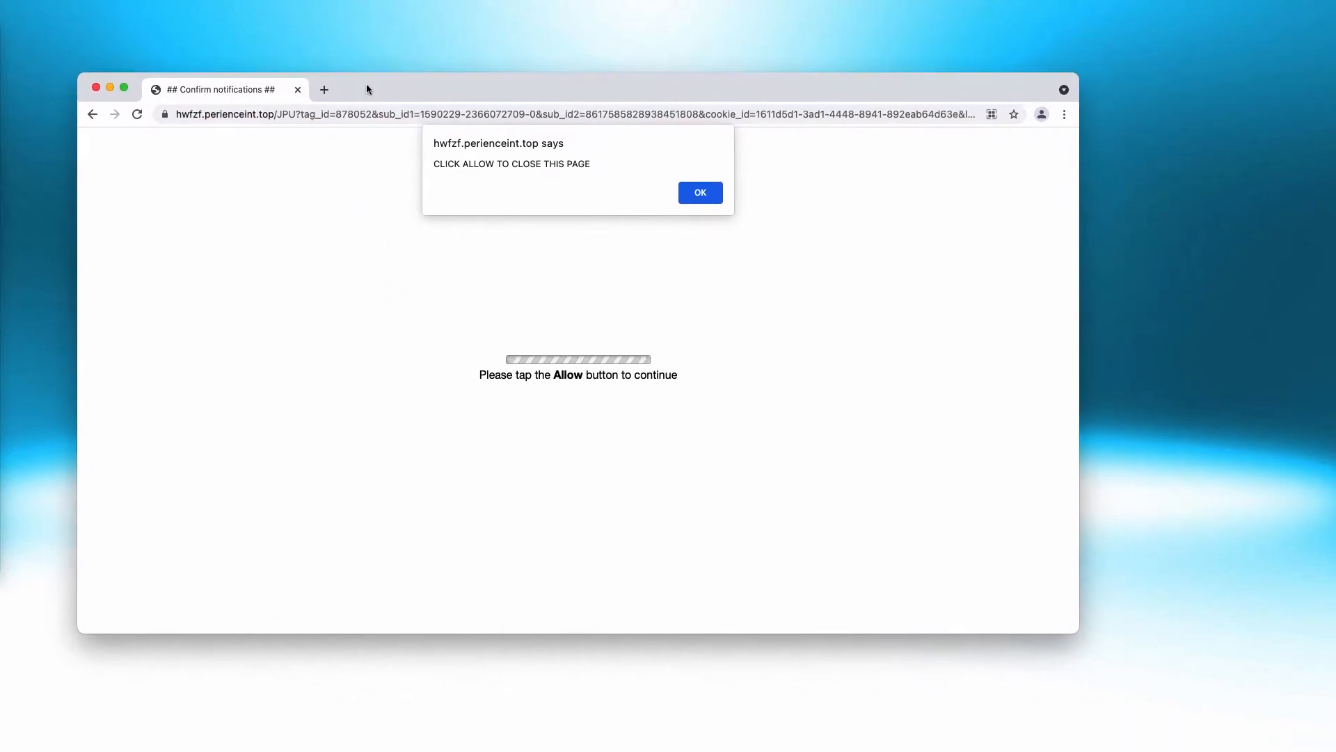
mouse_move(324, 89)
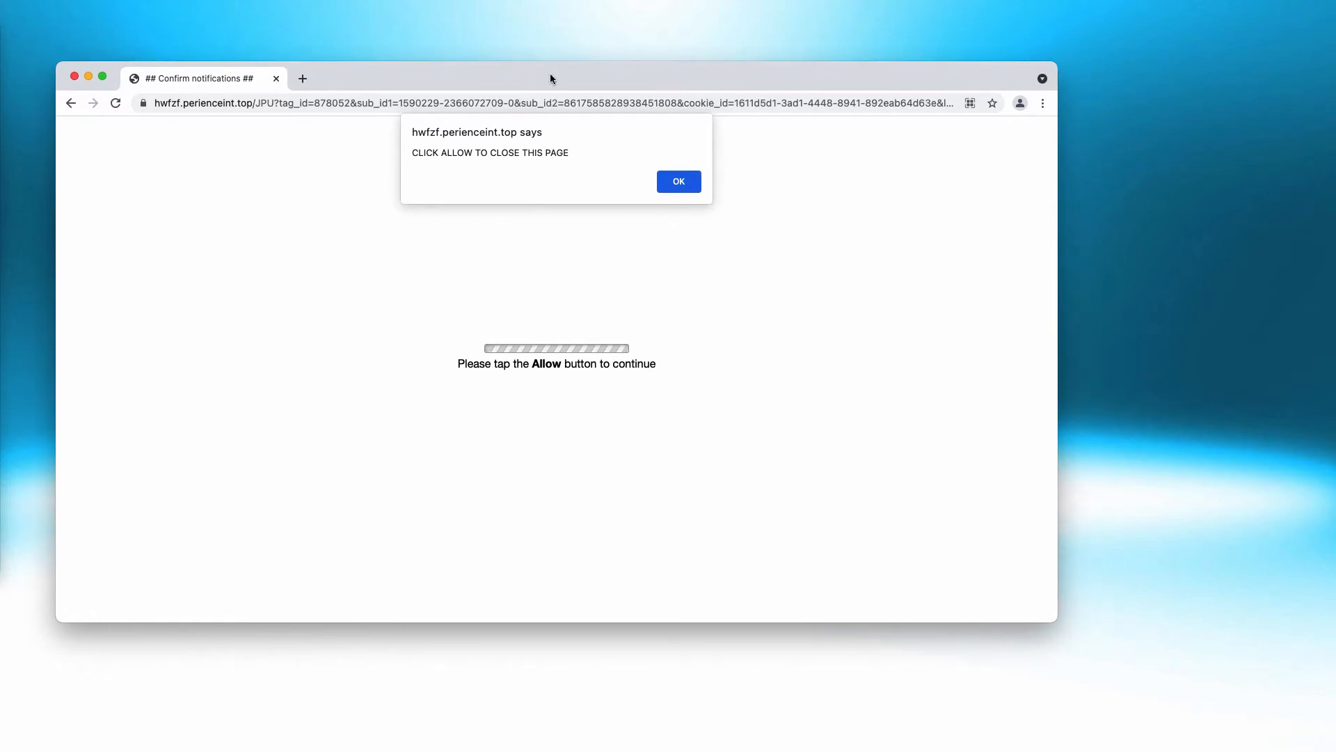
mouse_move(1083, 341)
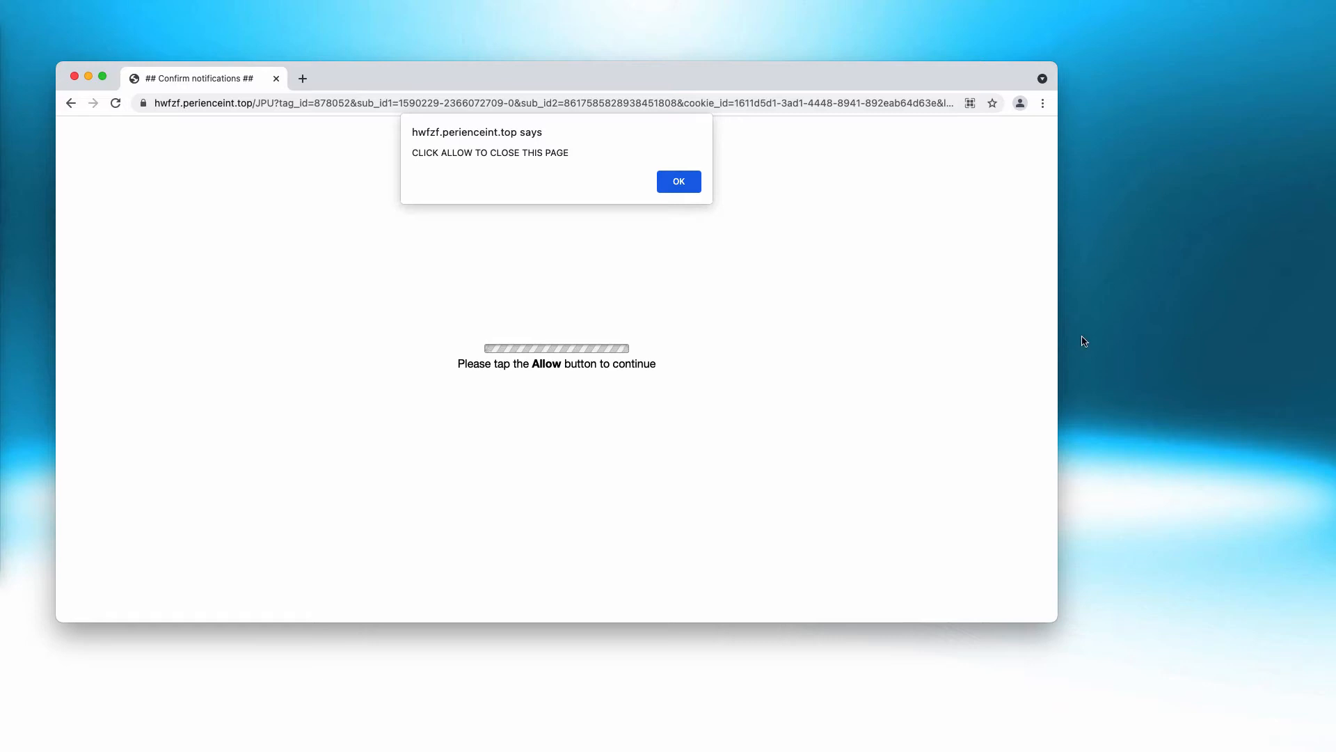
mouse_move(364, 199)
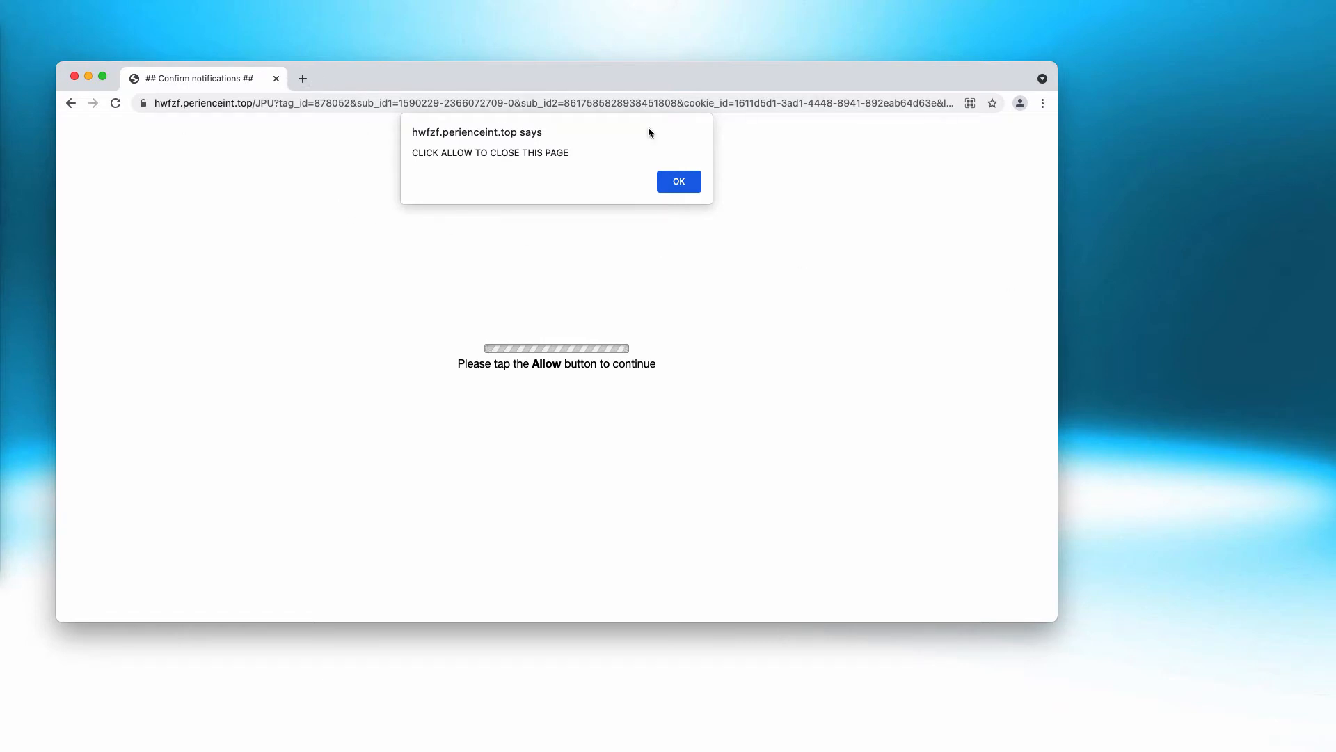
Step: Go to Settings > Privacy and security > Site Settings > Notifications
click(1041, 104)
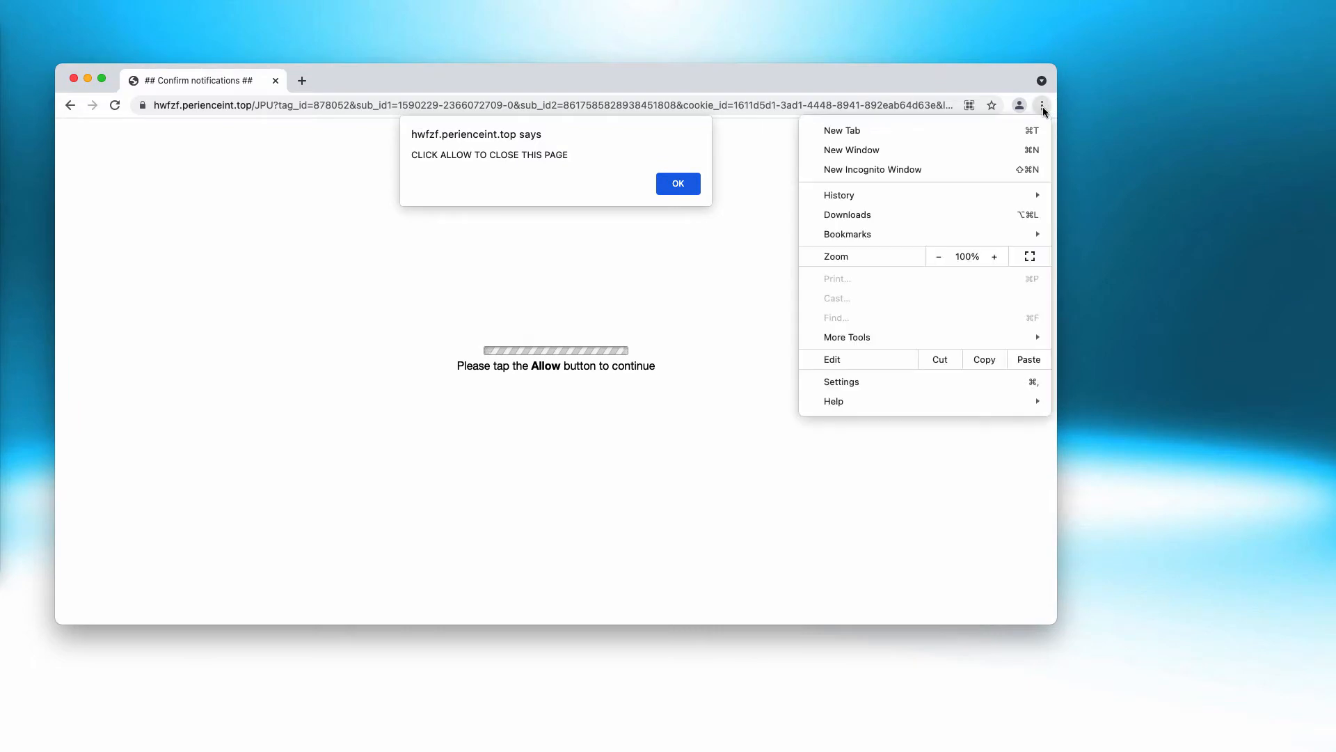
click(841, 381)
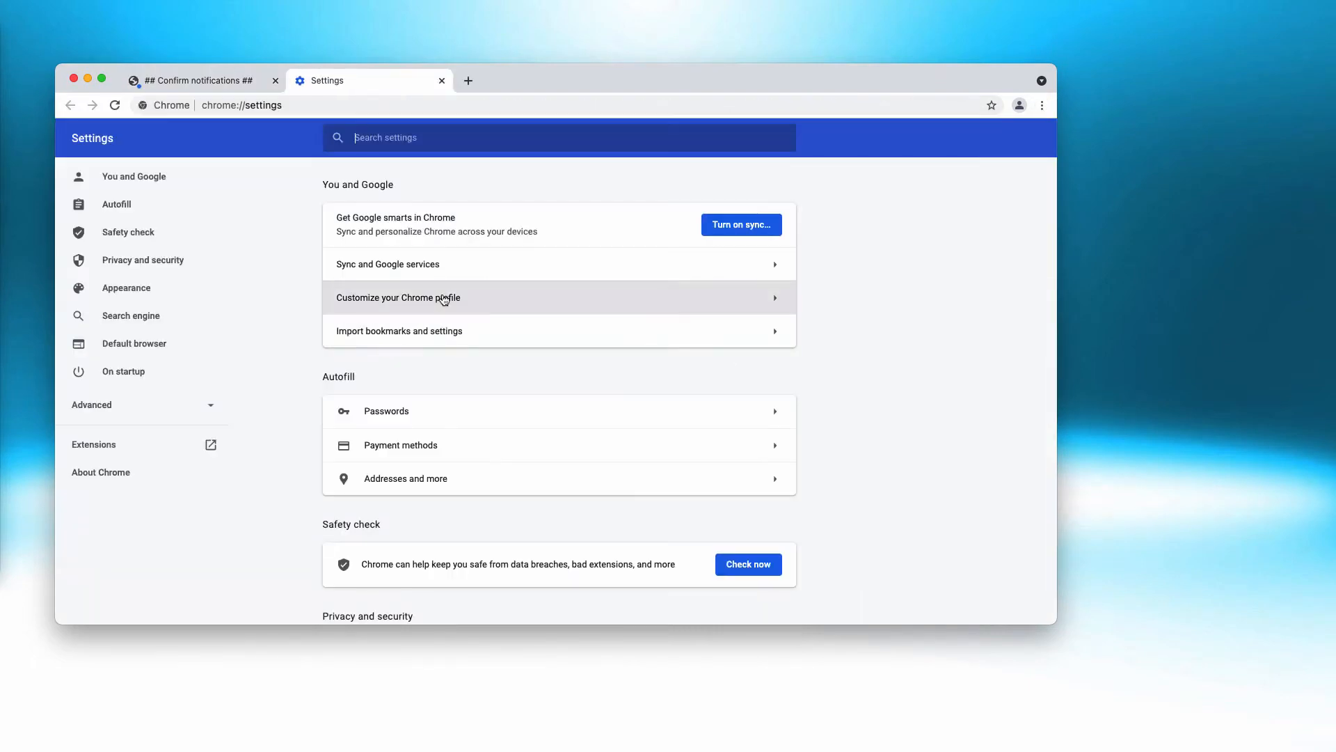
scroll(down, 3)
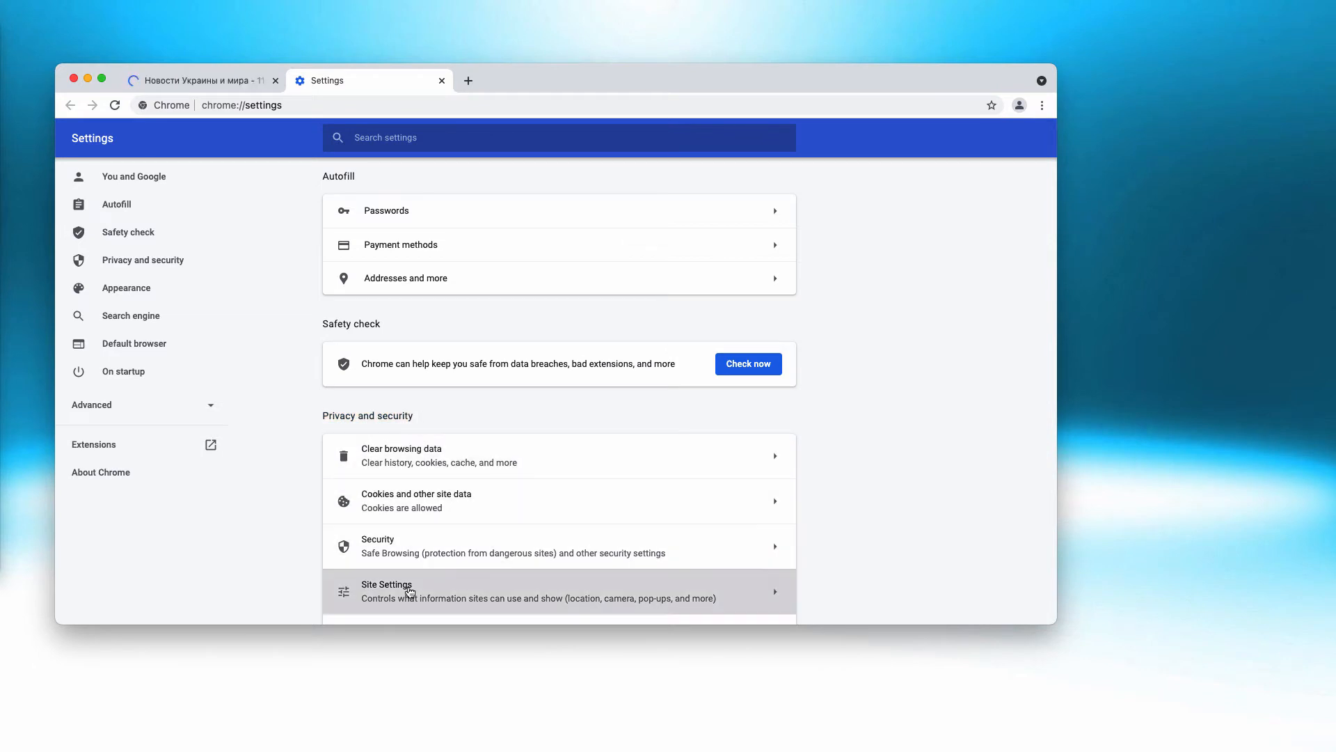
click(407, 590)
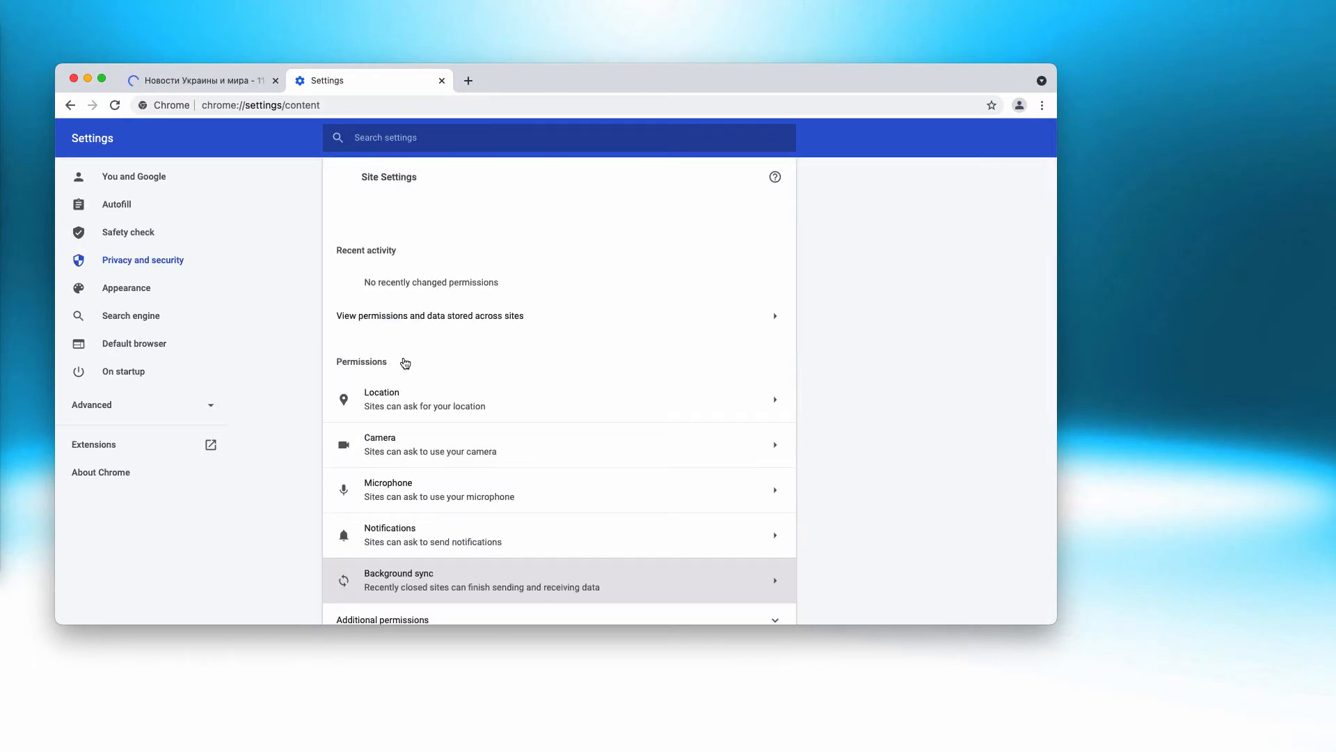
scroll(down, 3)
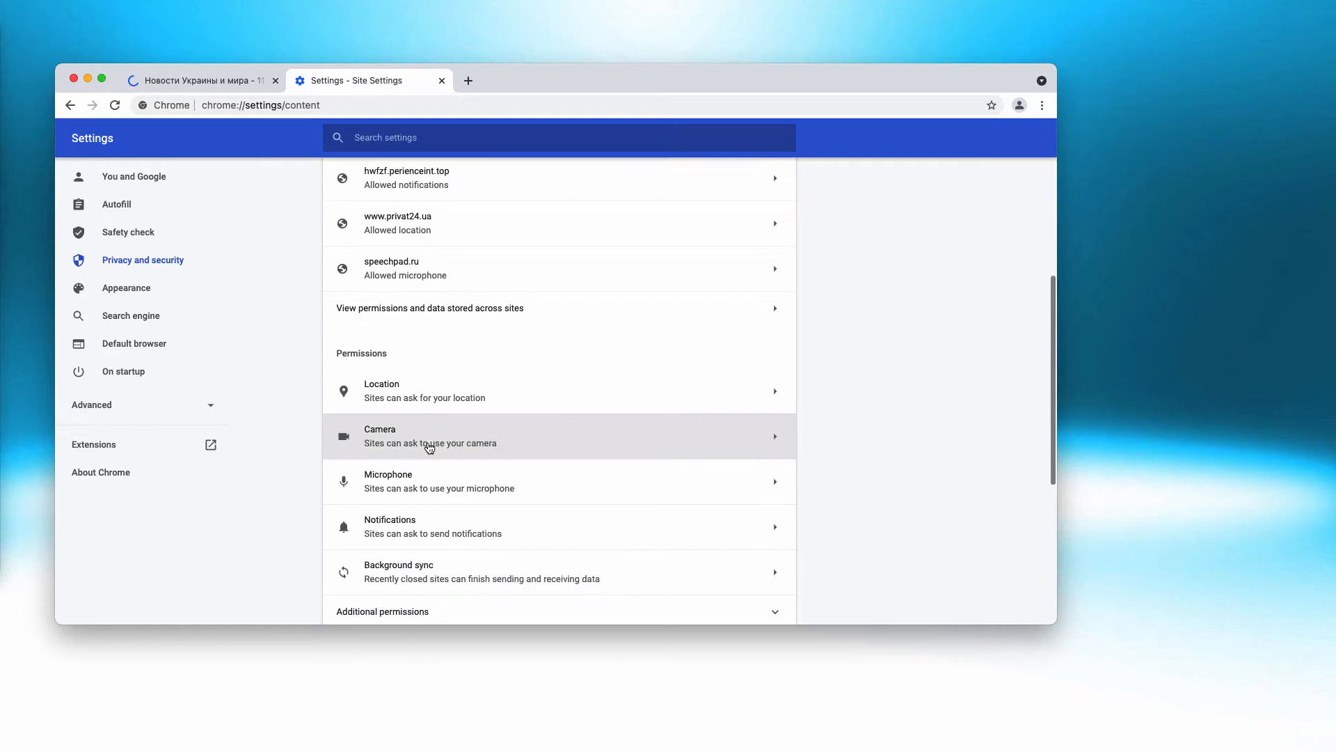
click(390, 526)
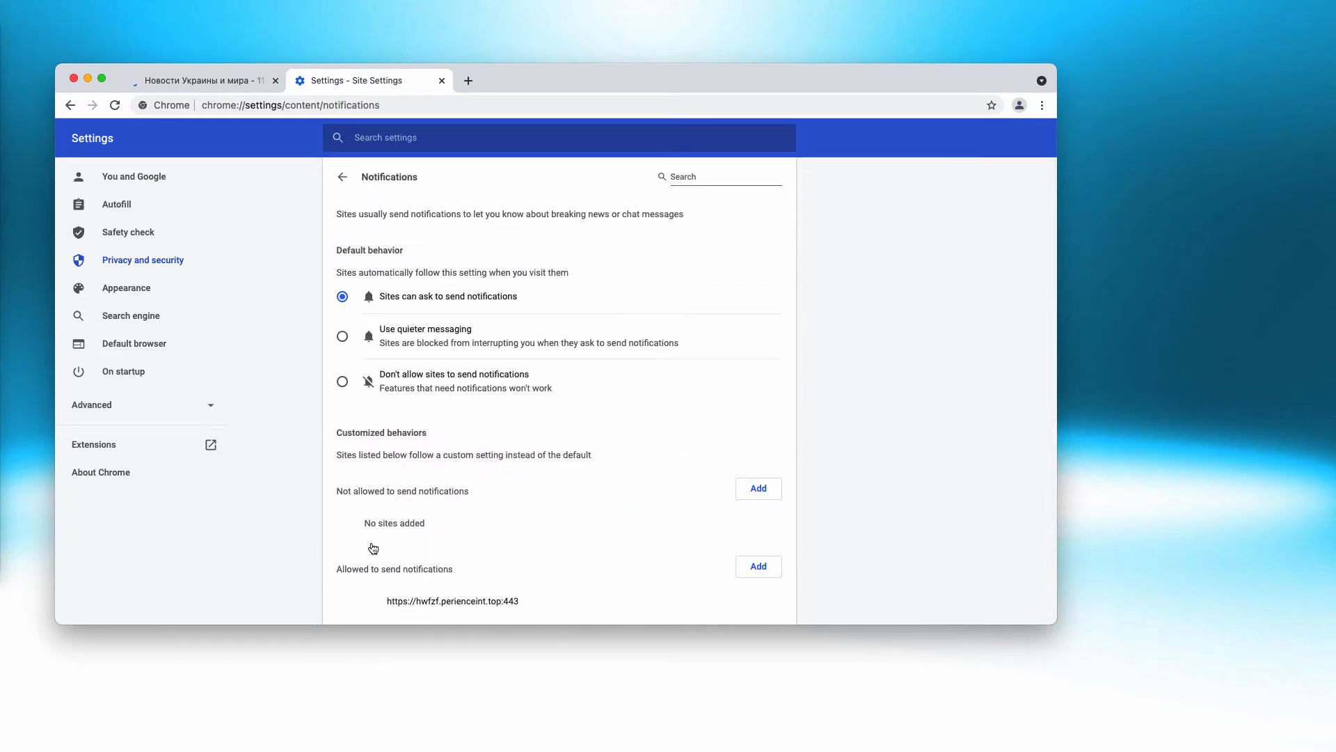
scroll(down, 3)
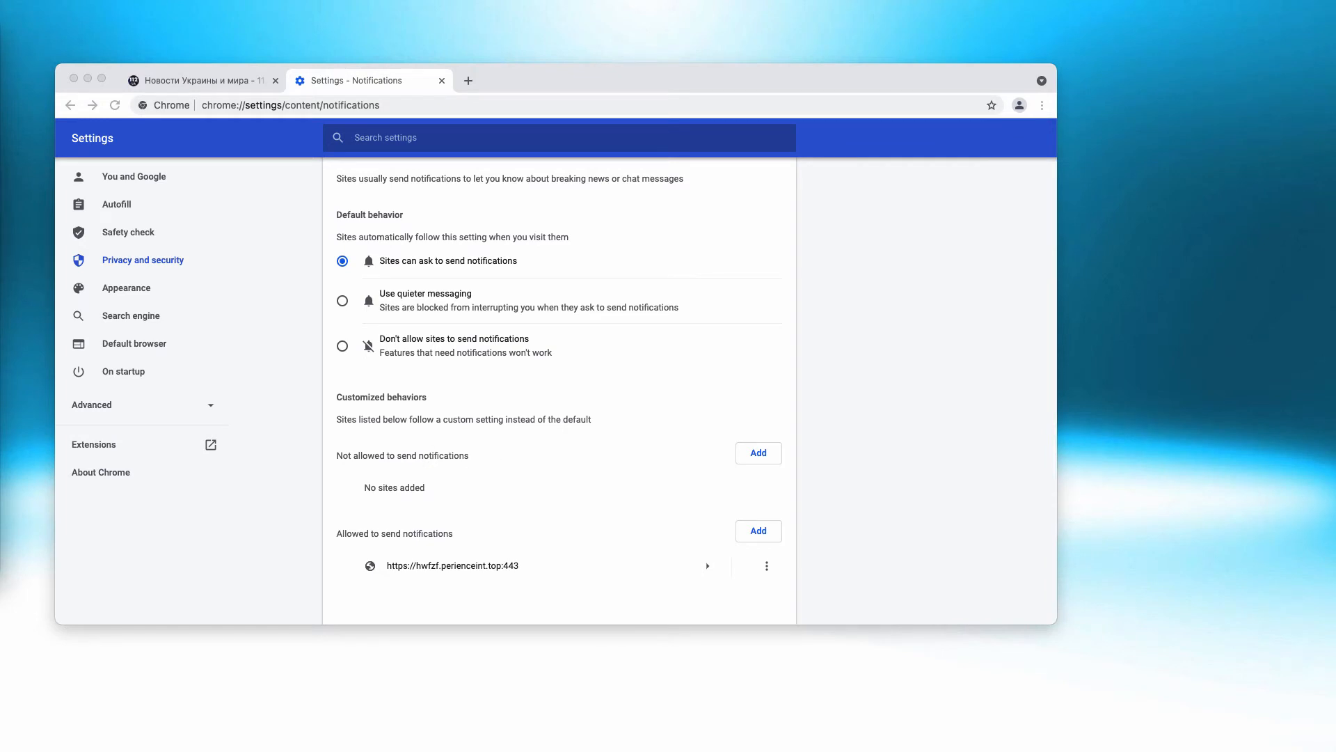
mouse_move(759, 568)
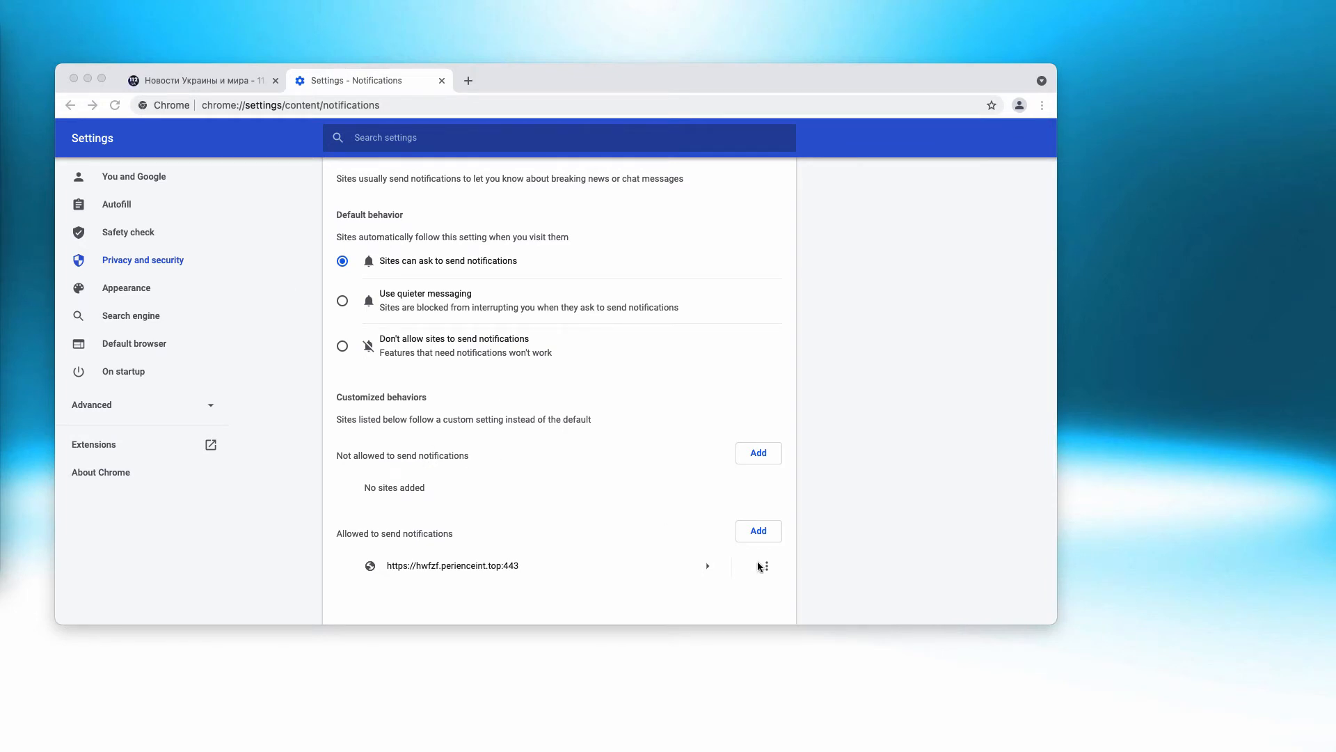
click(763, 565)
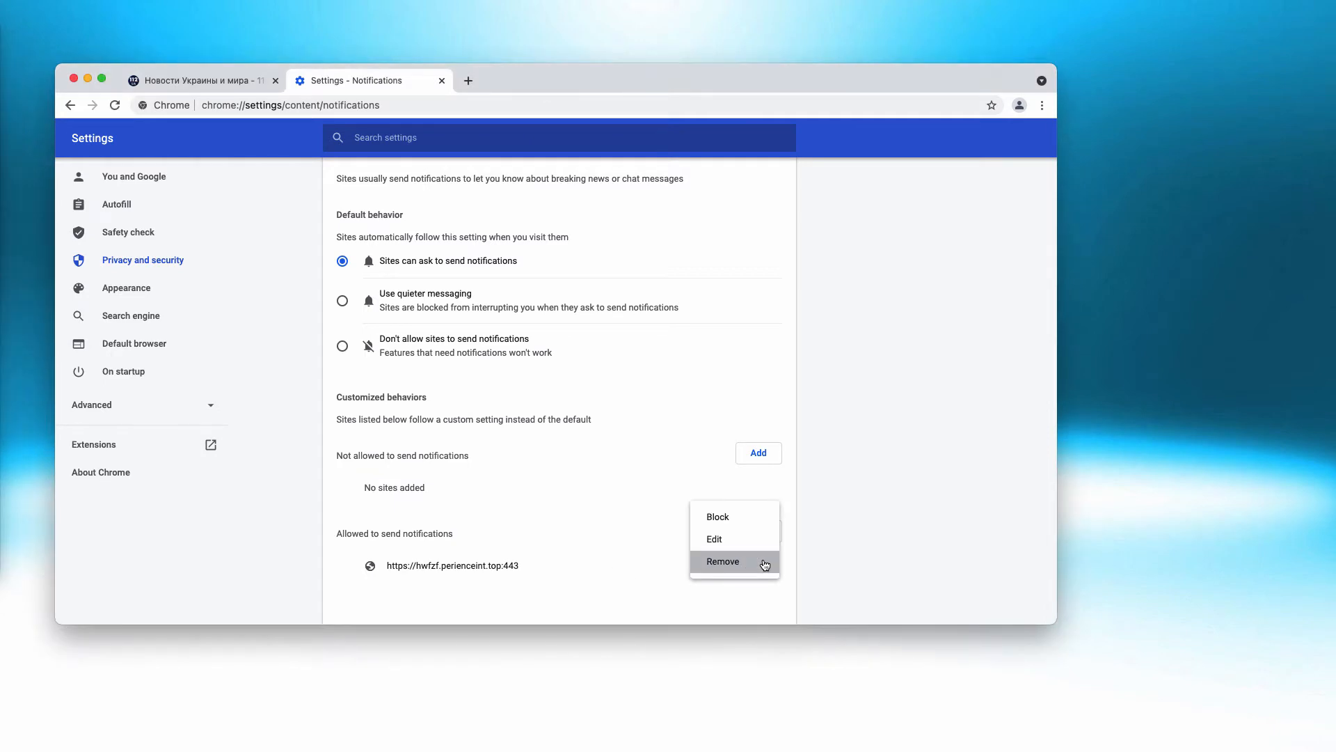
click(722, 561)
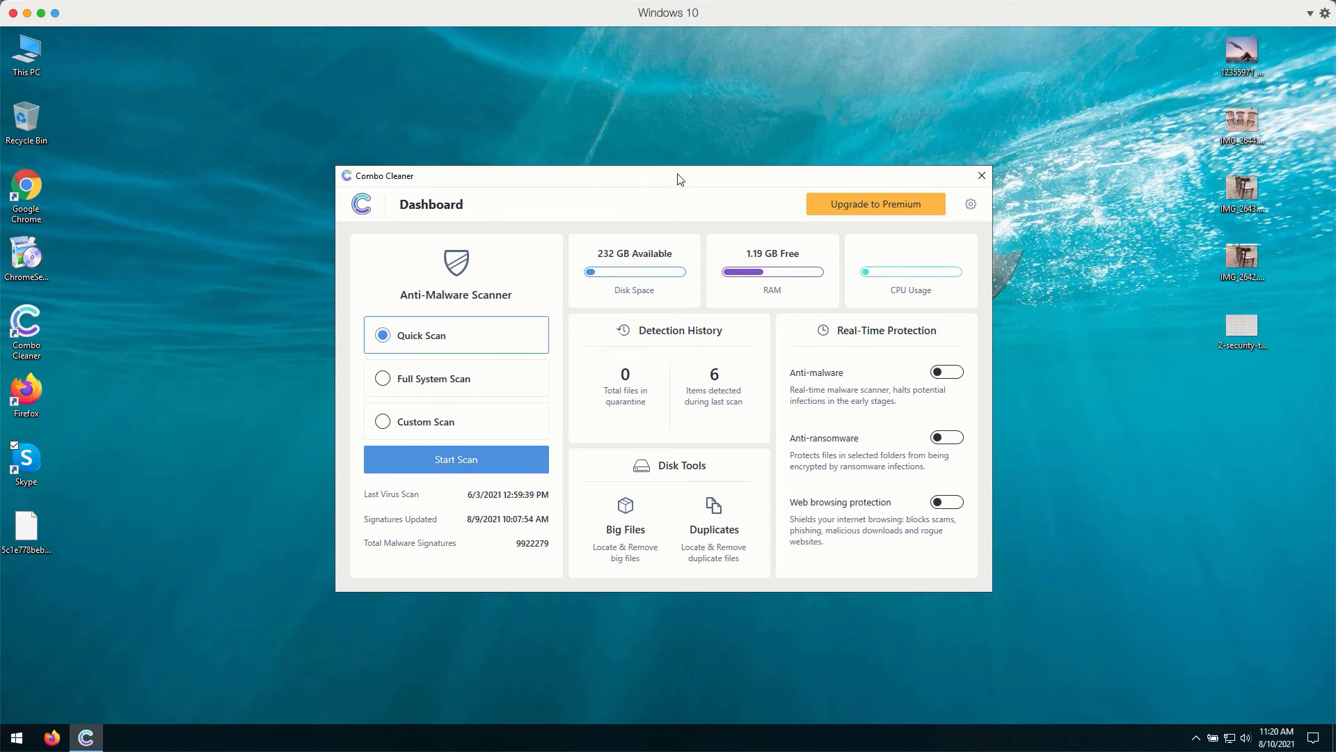
mouse_move(479, 289)
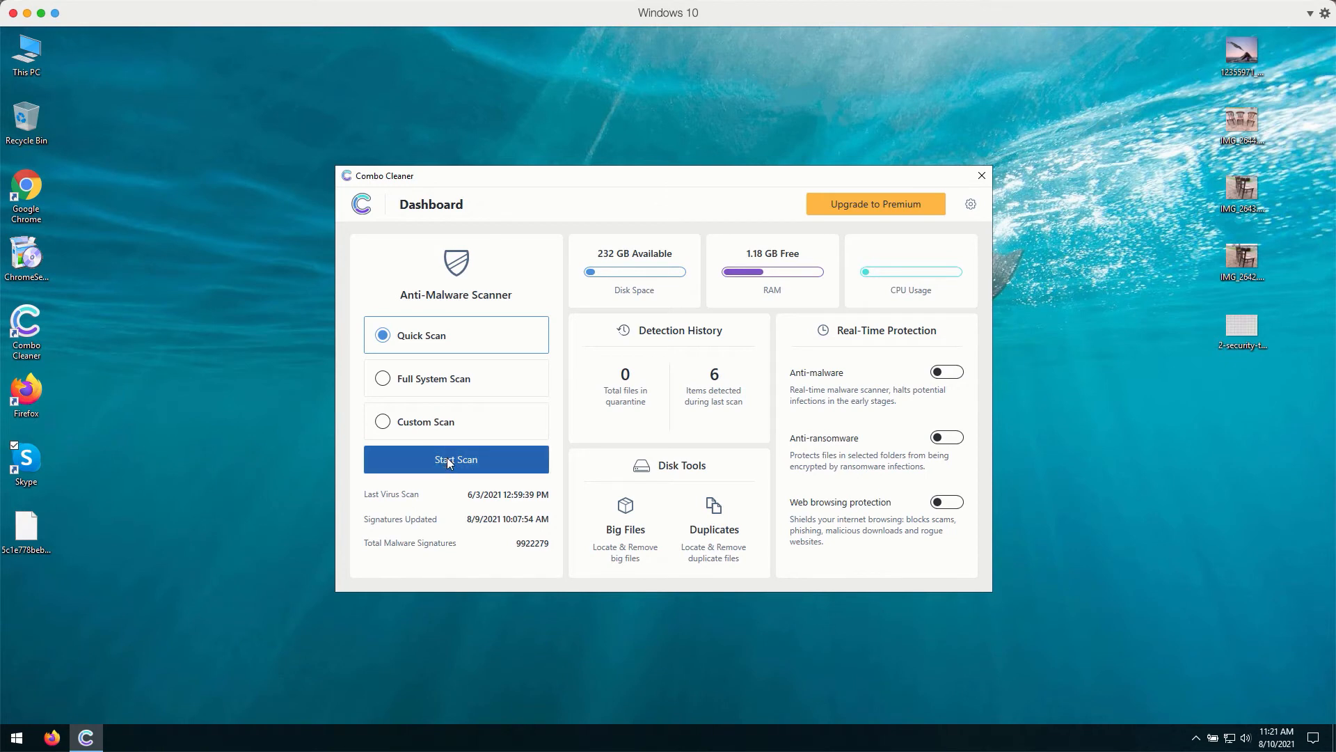
Step: Start the Quick Scan from the Combo Cleaner Dashboard
click(456, 459)
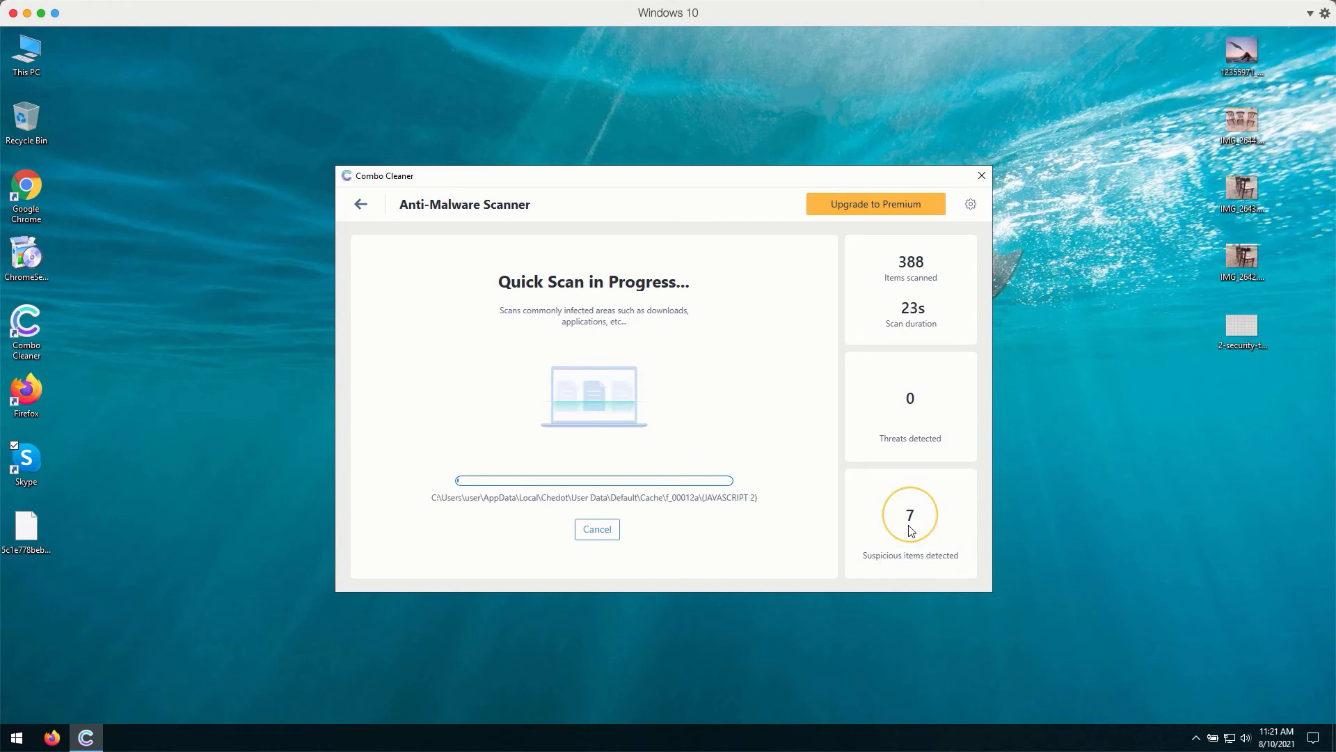
mouse_move(629, 223)
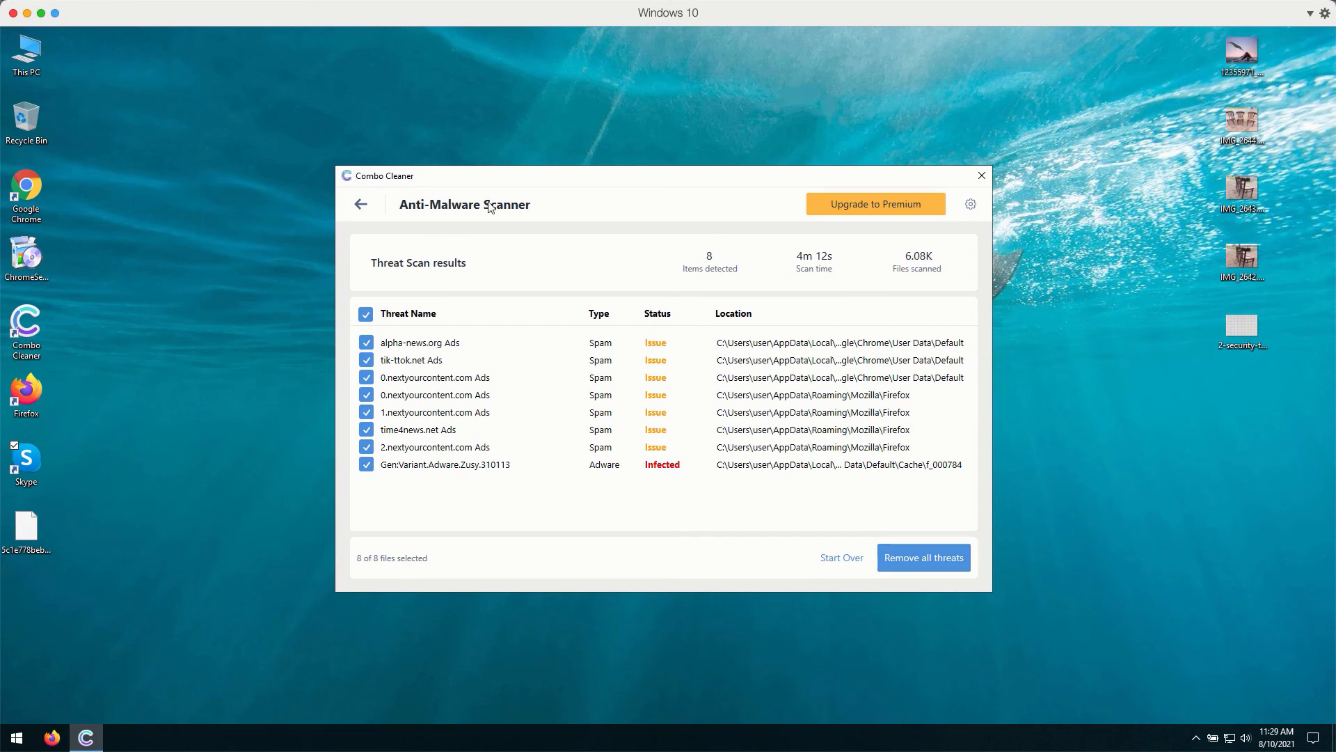
mouse_move(572, 180)
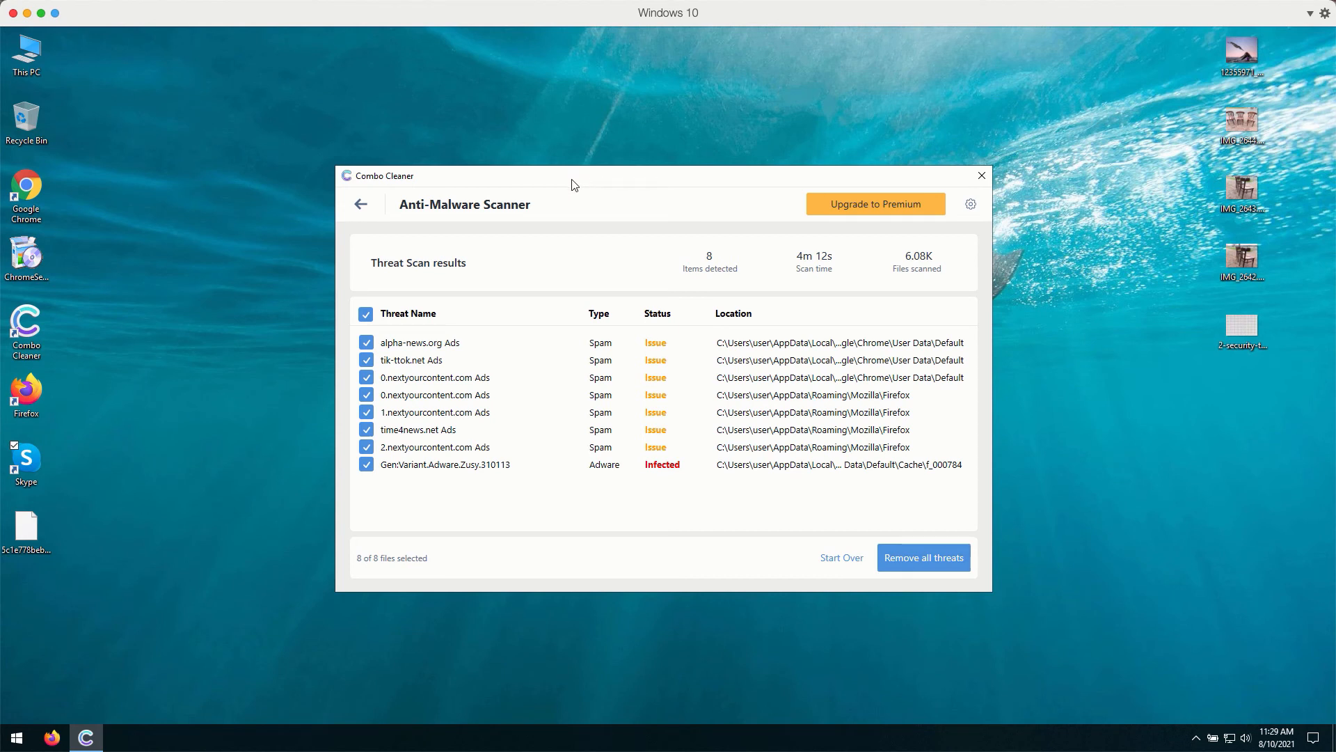
mouse_move(448, 320)
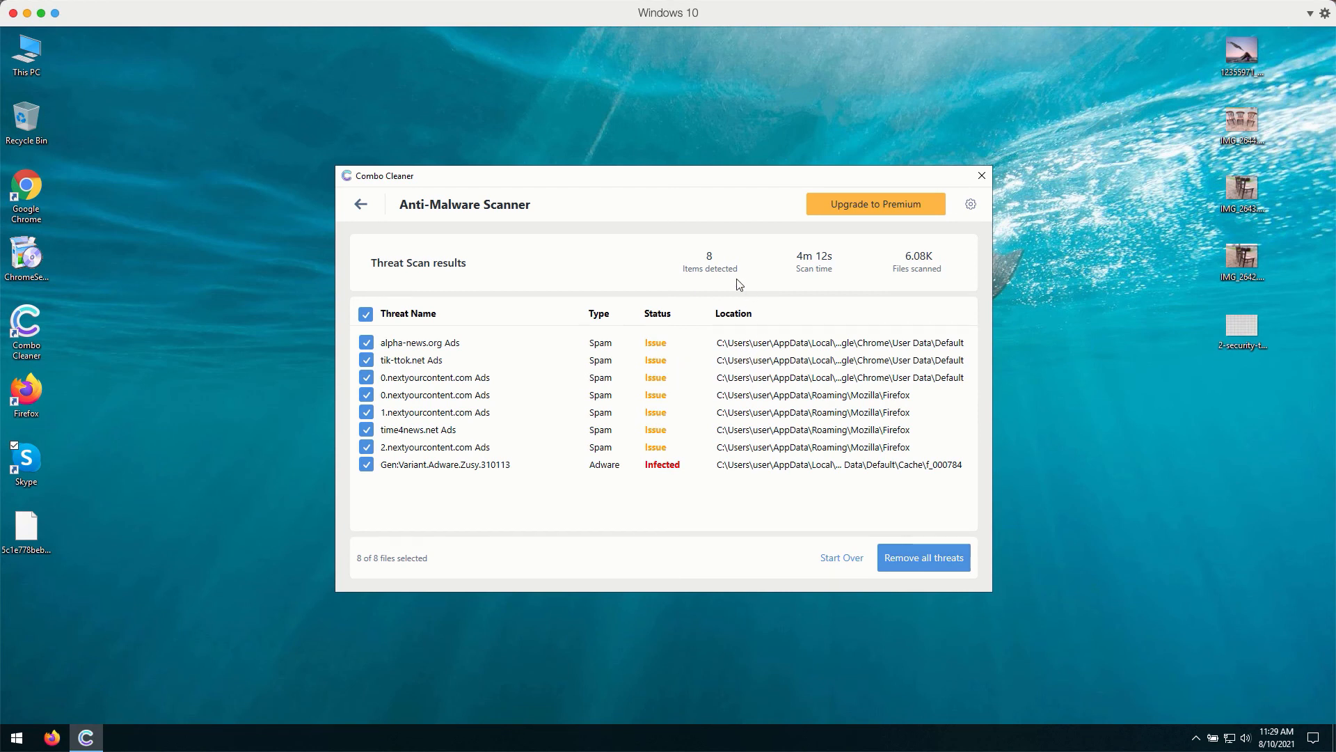
mouse_move(660, 194)
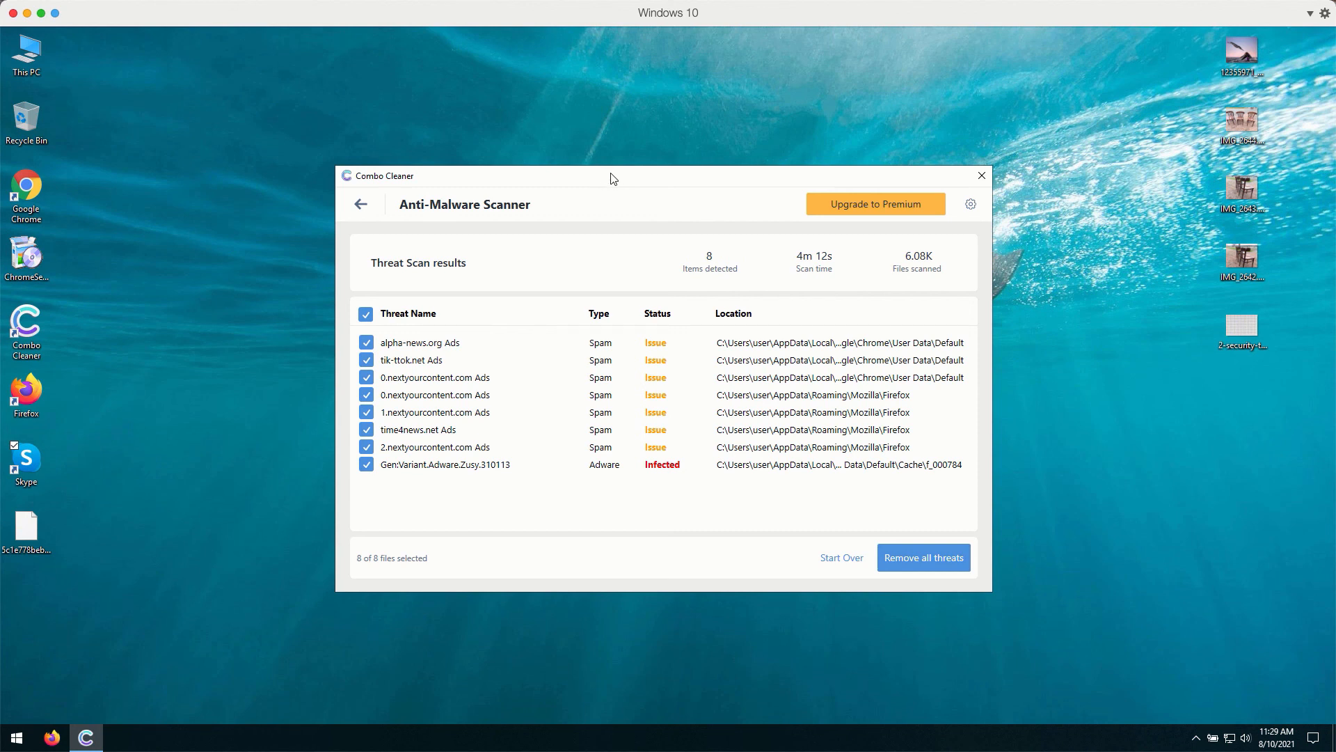
mouse_move(486, 445)
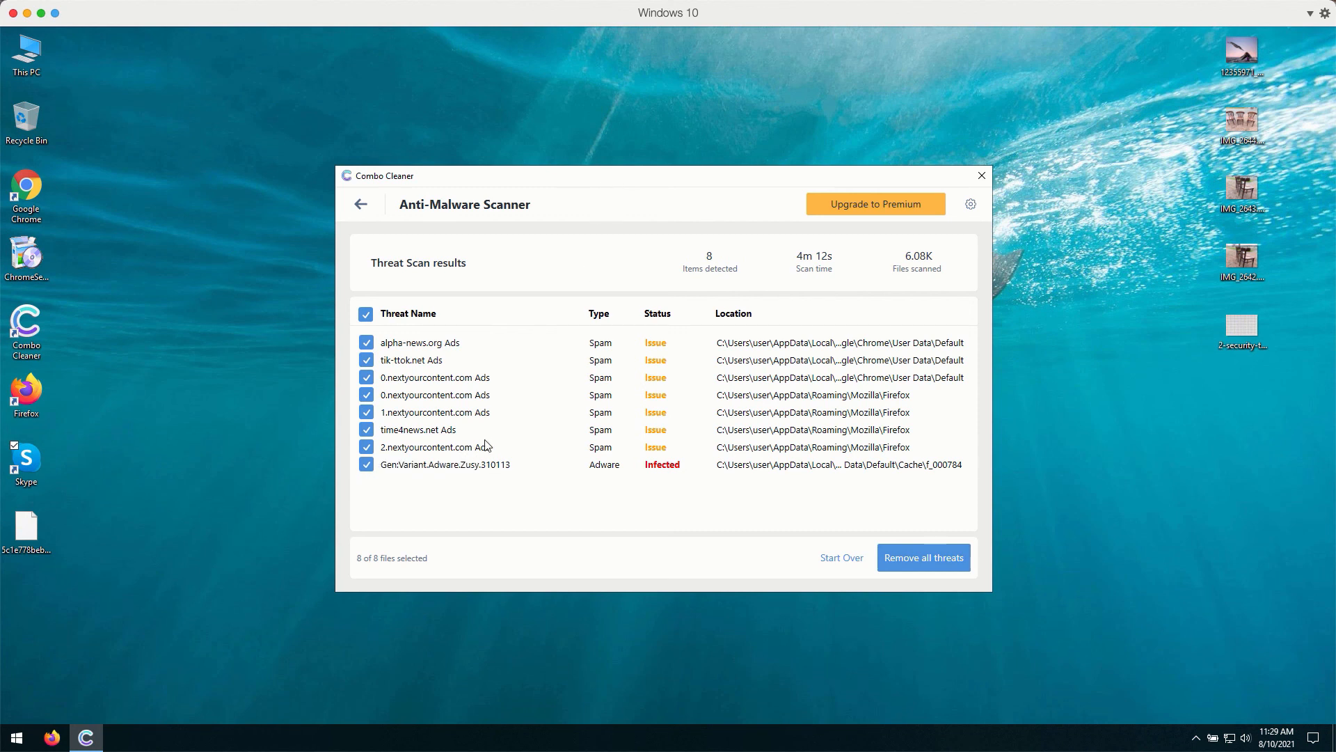